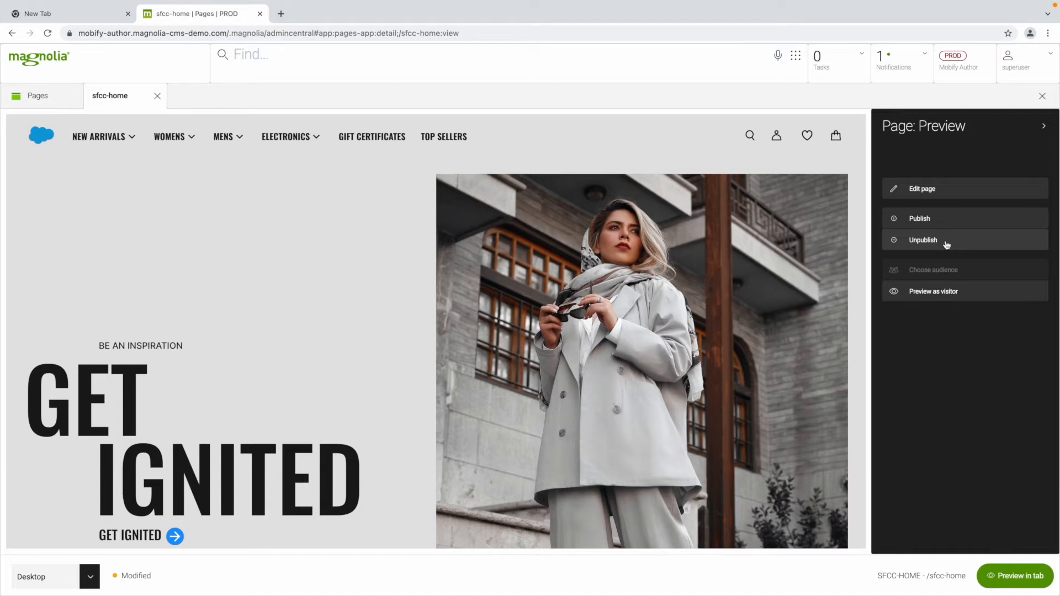
pyautogui.moveTo(605, 245)
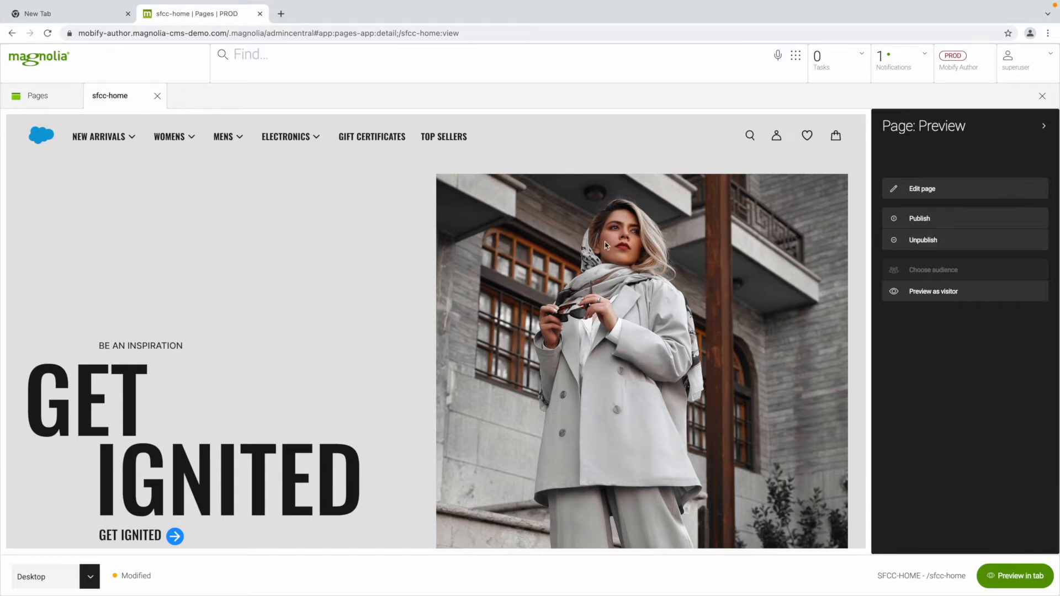
# Step: Scroll down through the page to review its content
pyautogui.scroll(-3)
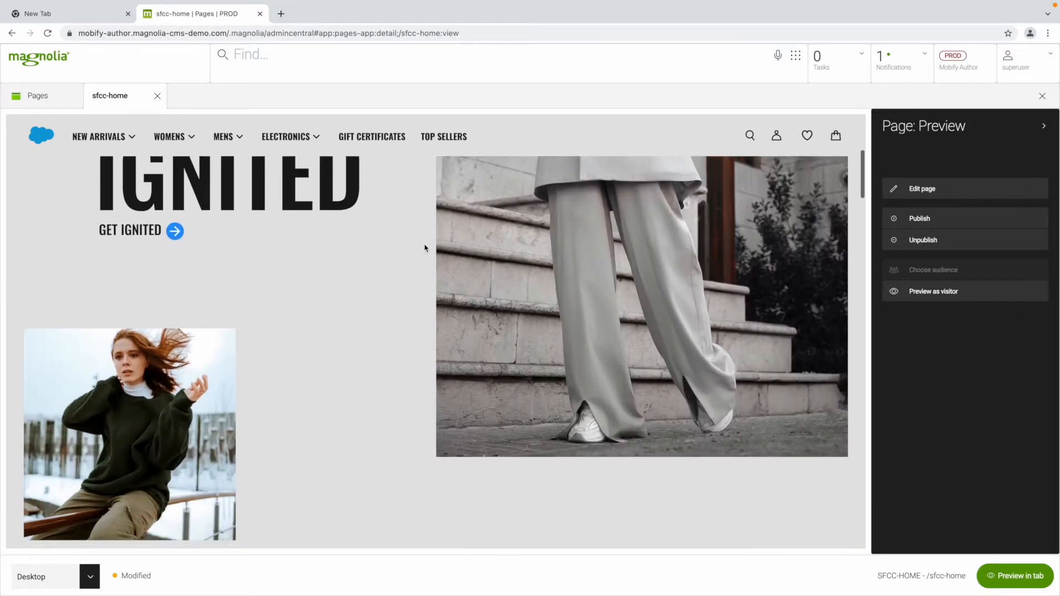
pyautogui.scroll(-3)
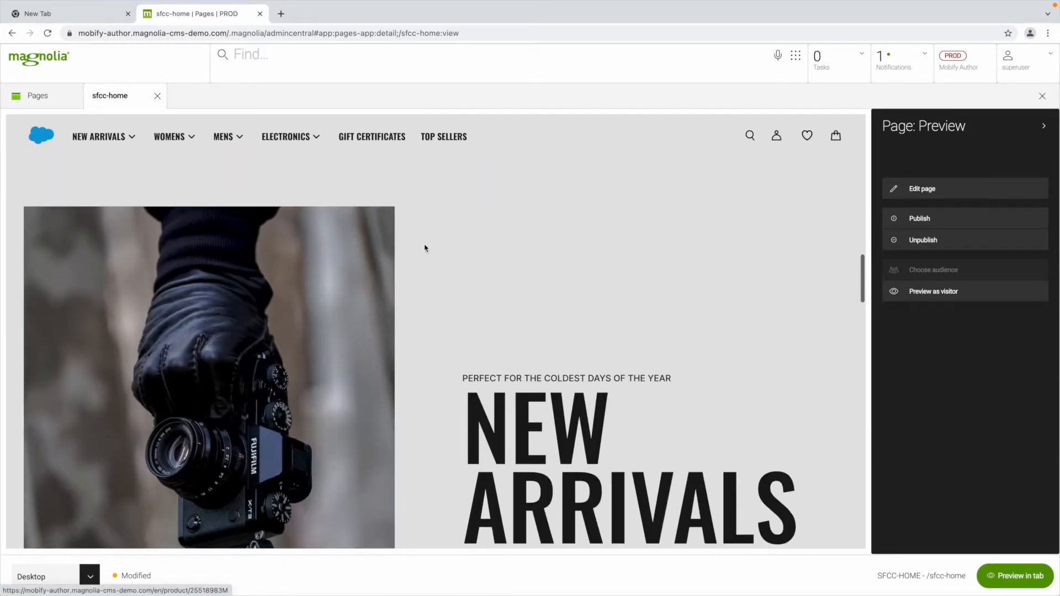
pyautogui.scroll(-3)
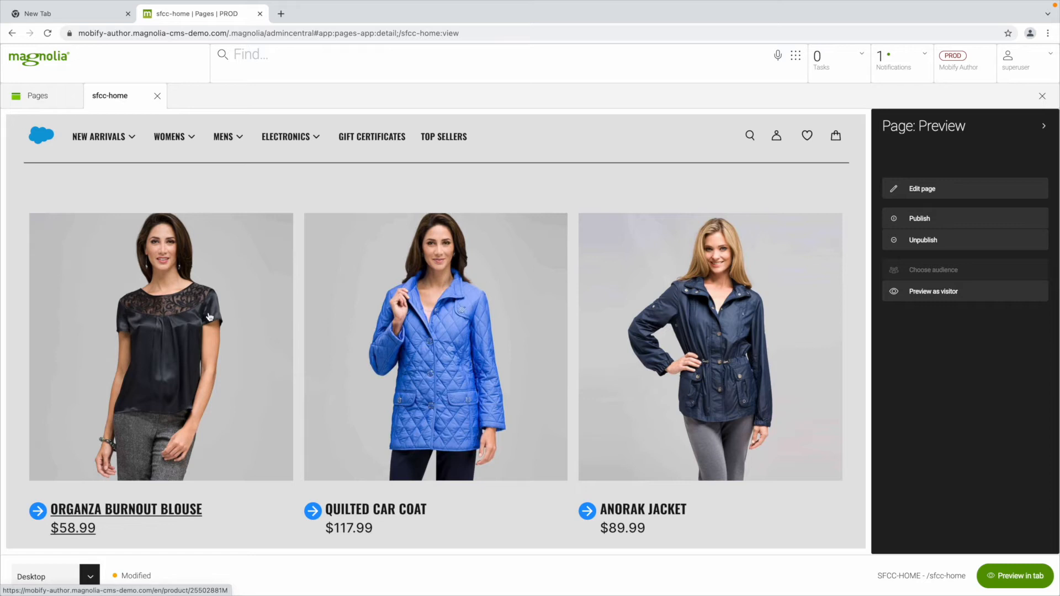
pyautogui.click(125, 508)
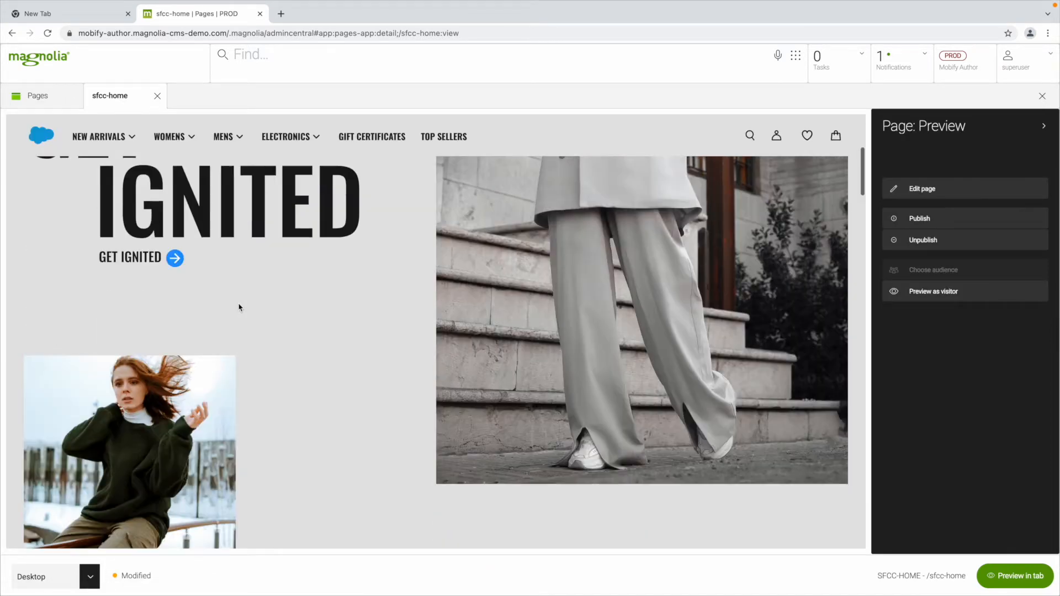
pyautogui.scroll(-3)
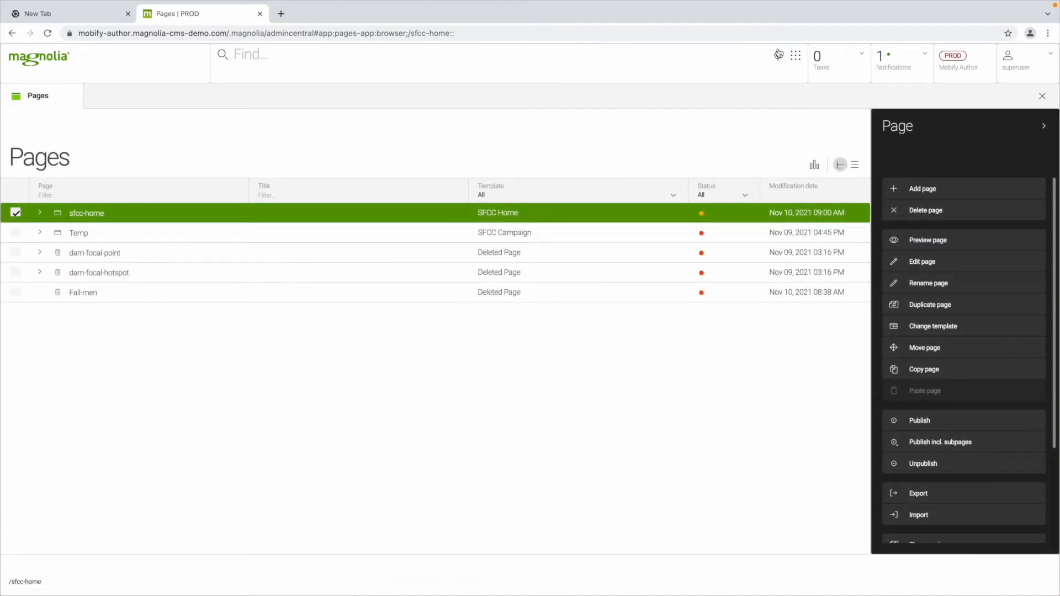
# Step: Change the sfcc-home Hero title from GET IGNITED to GET INSPIRED and save
pyautogui.click(795, 55)
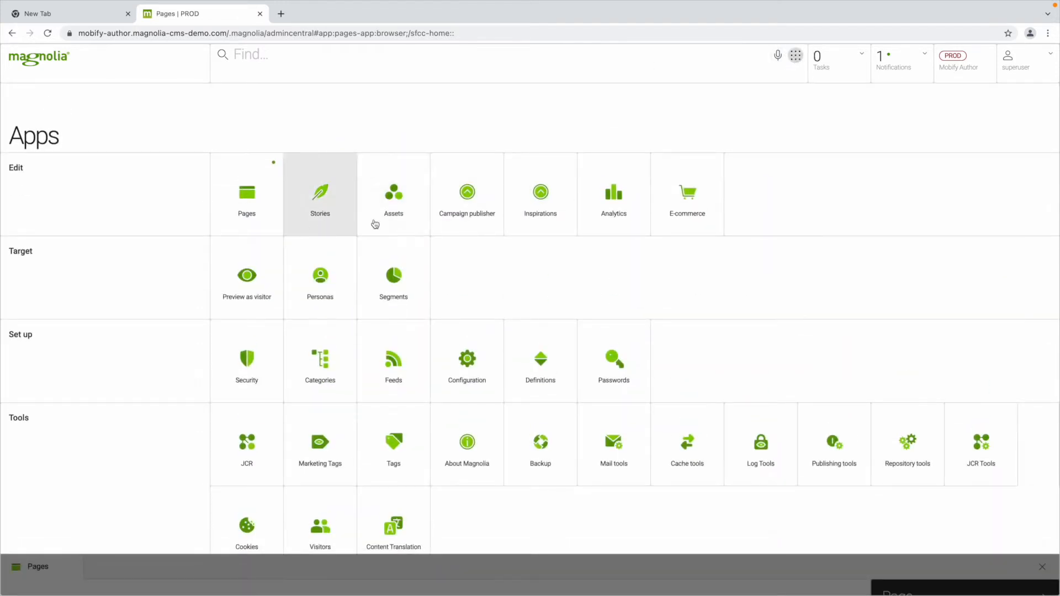
pyautogui.moveTo(246, 210)
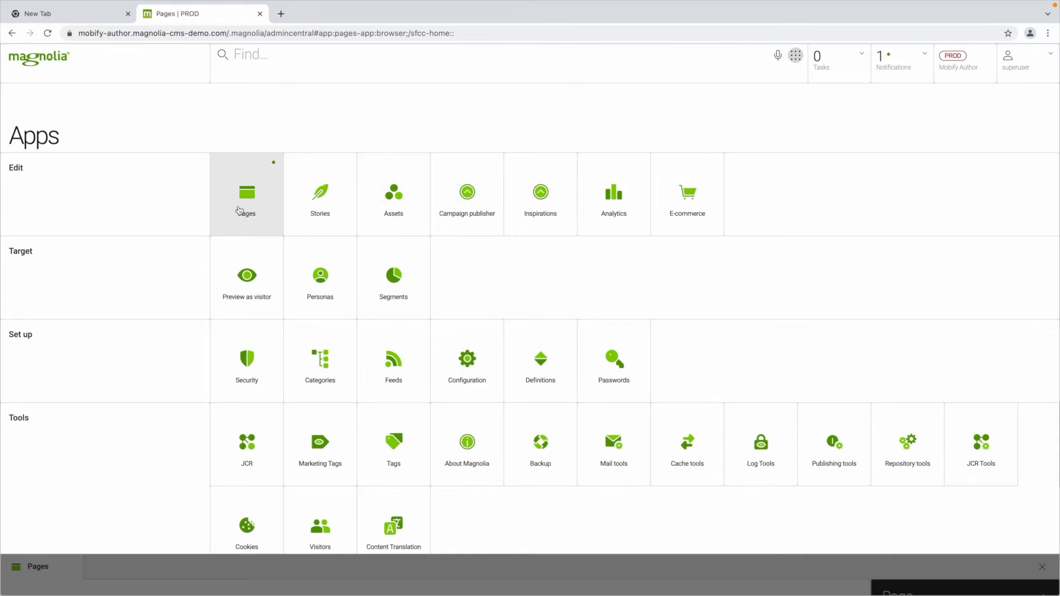
pyautogui.click(246, 193)
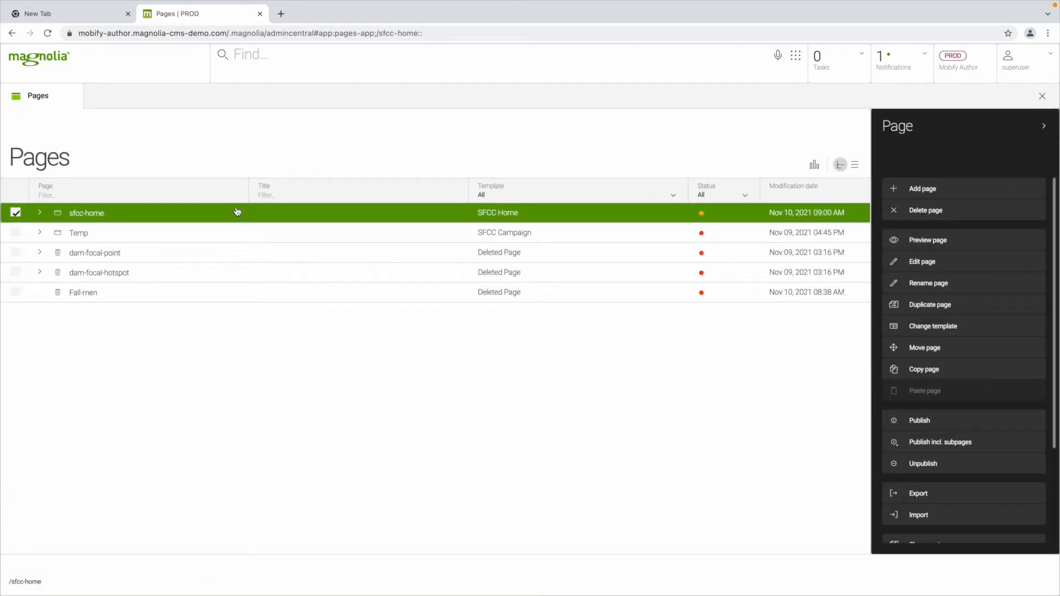
pyautogui.click(39, 212)
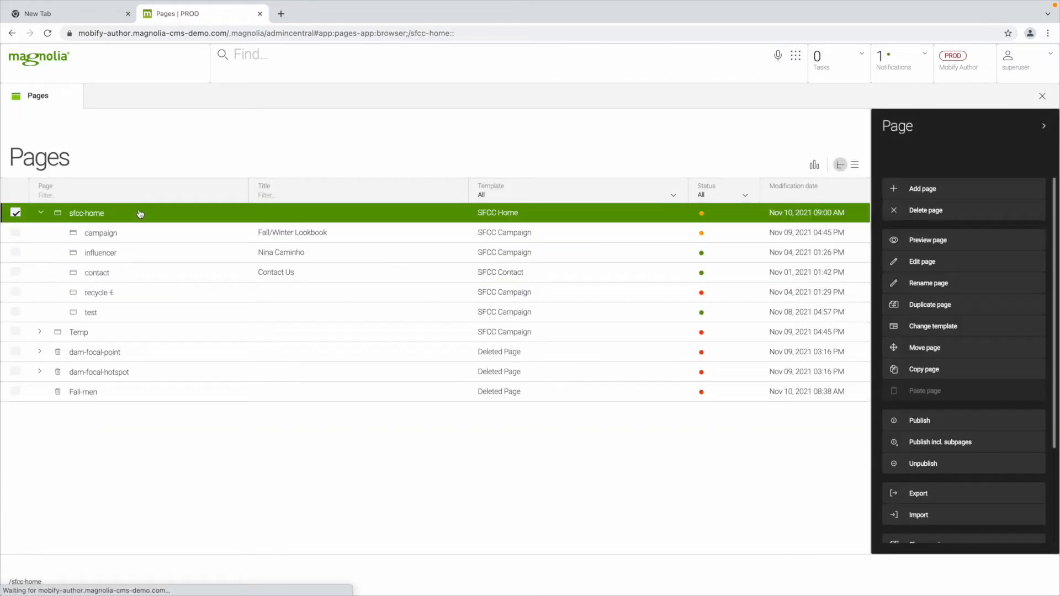
pyautogui.click(921, 262)
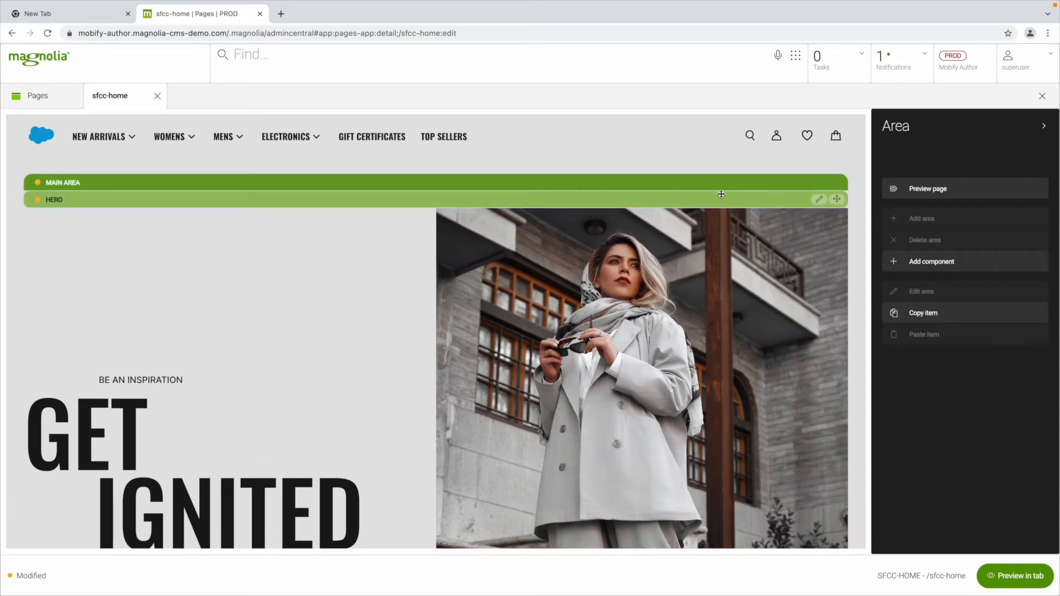
pyautogui.click(818, 198)
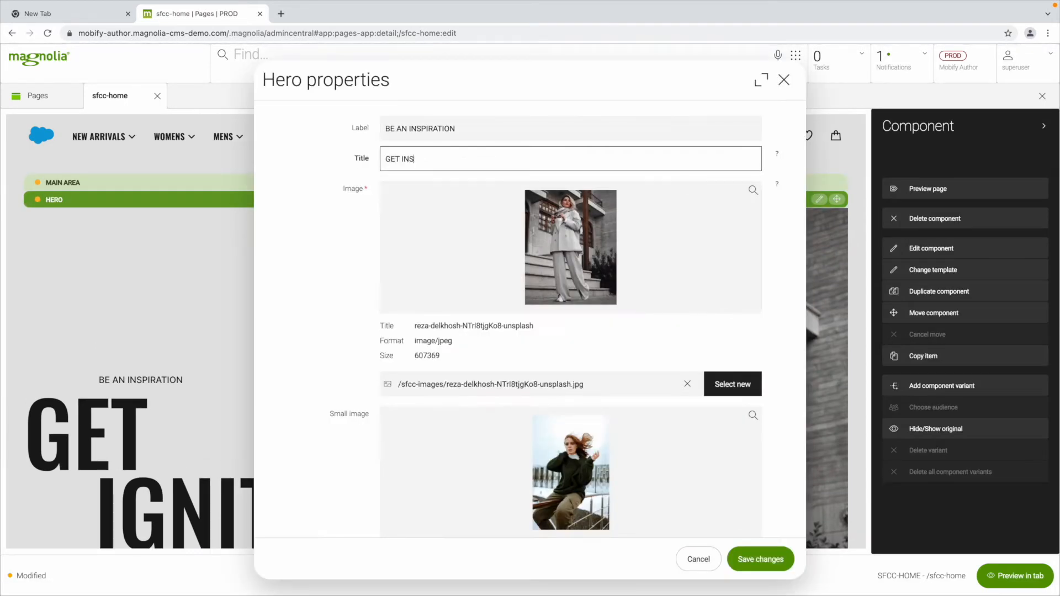
pyautogui.click(760, 559)
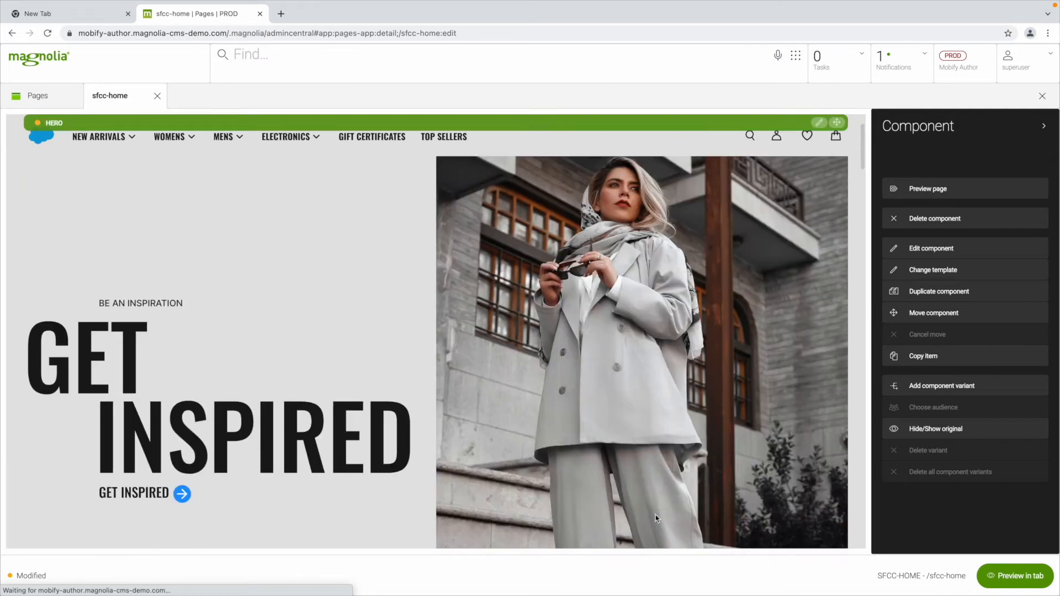
pyautogui.scroll(-3)
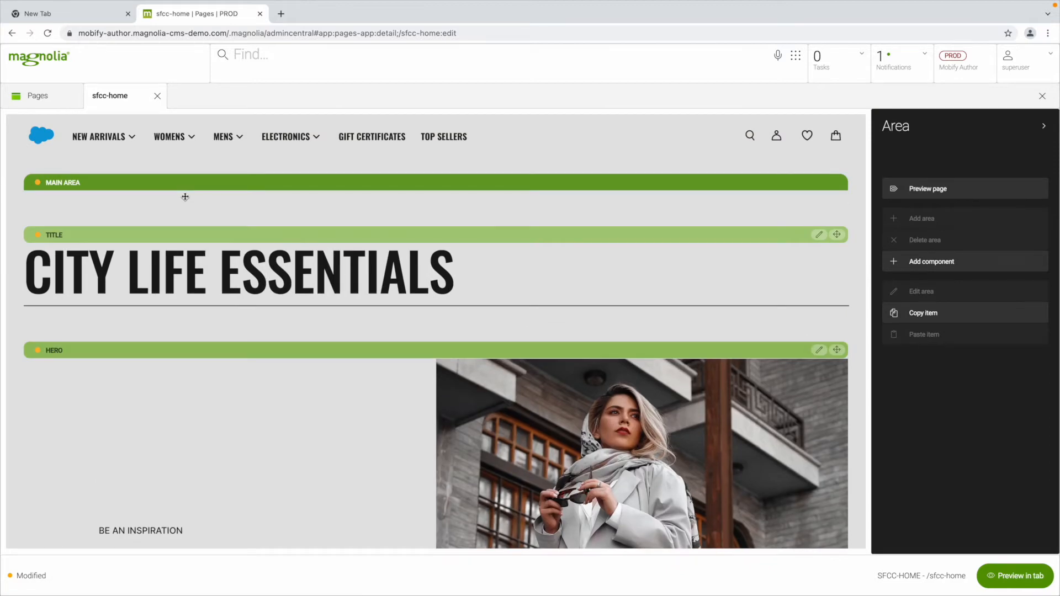
# Step: Append a Product component showing the Men's Leather Luggage Fisherman Bag to the main area
pyautogui.scroll(-3)
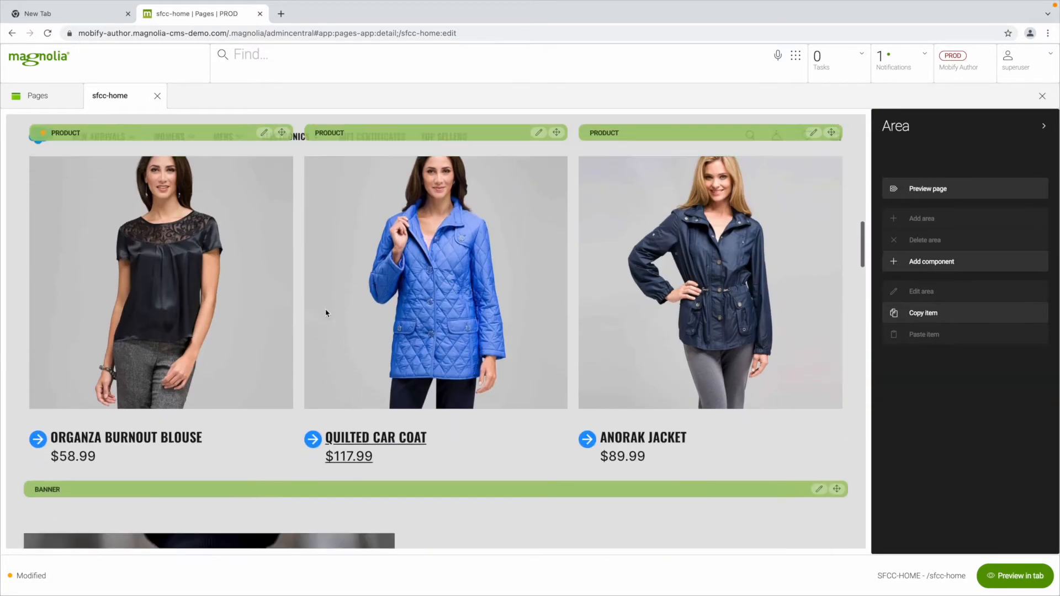
pyautogui.scroll(-3)
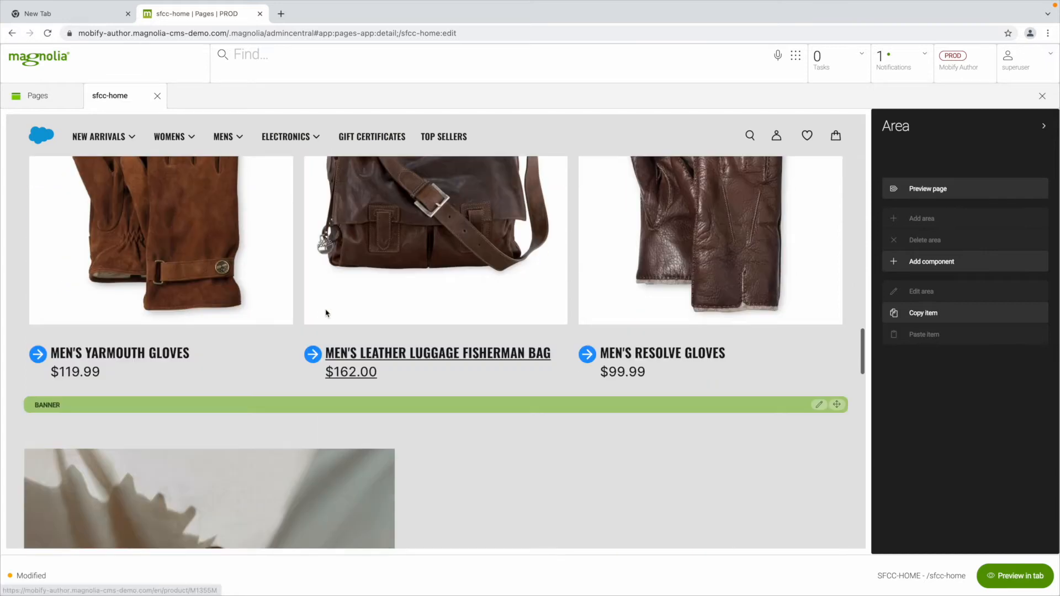
pyautogui.click(931, 261)
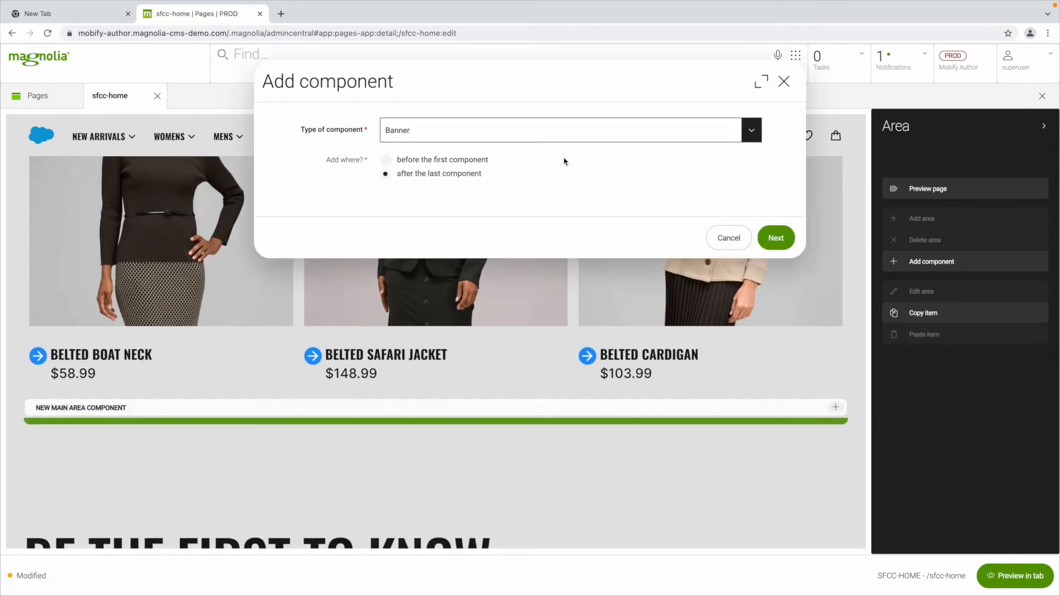
pyautogui.click(775, 237)
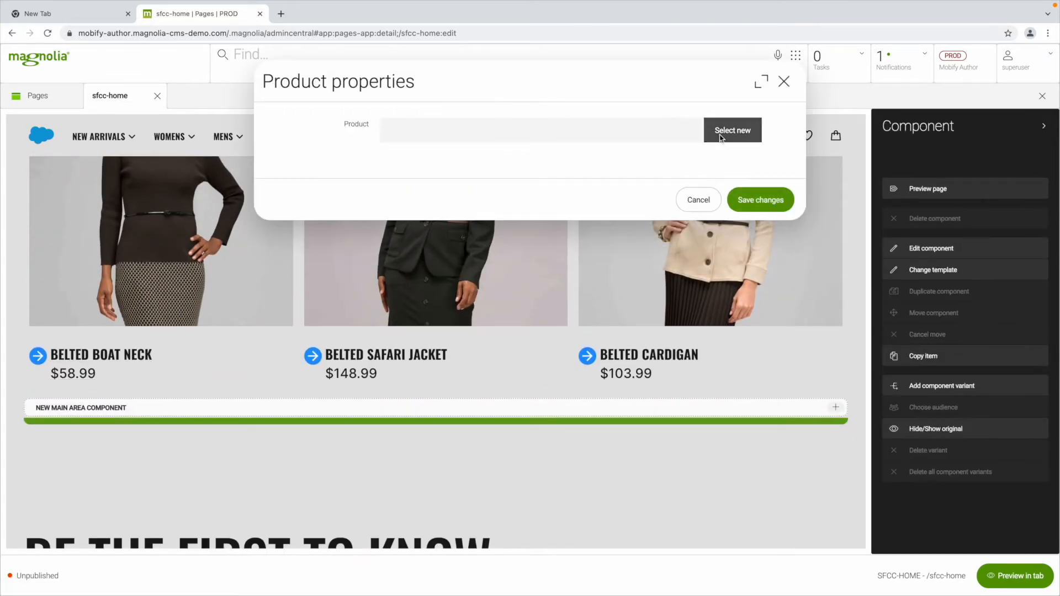
pyautogui.click(732, 129)
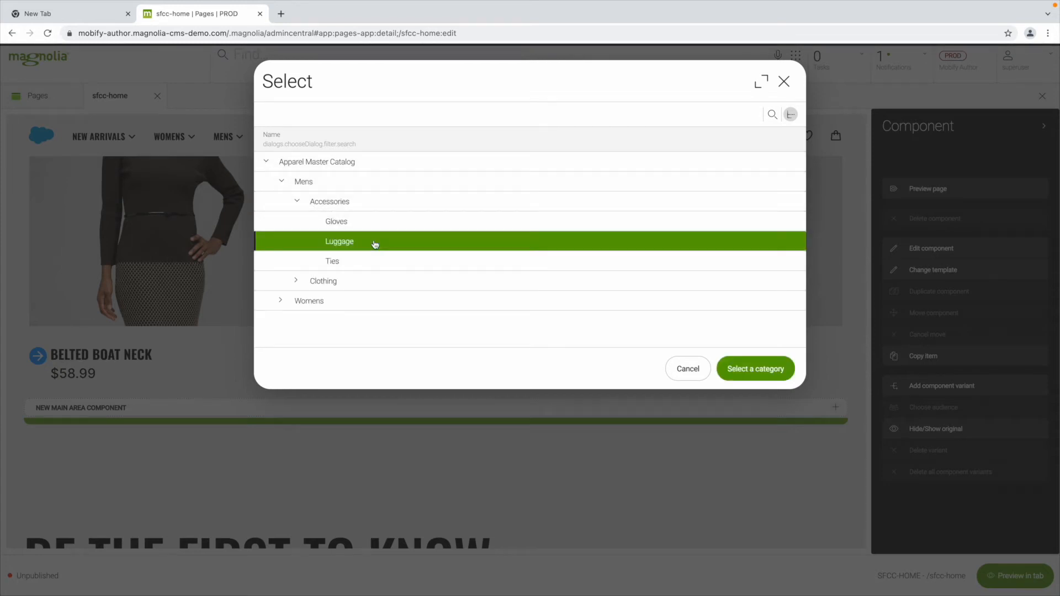
pyautogui.click(755, 368)
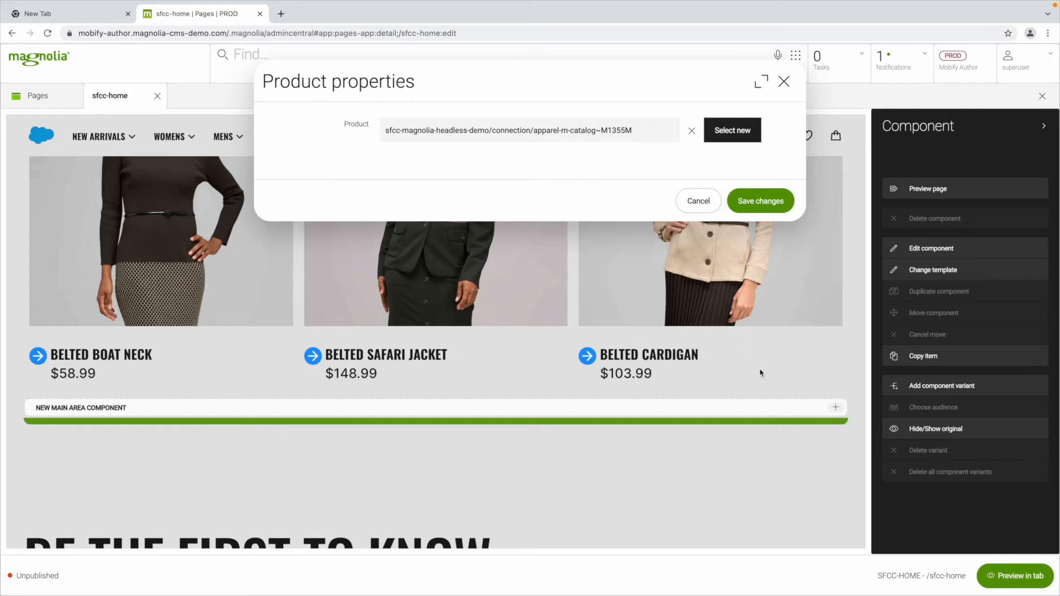
pyautogui.click(759, 201)
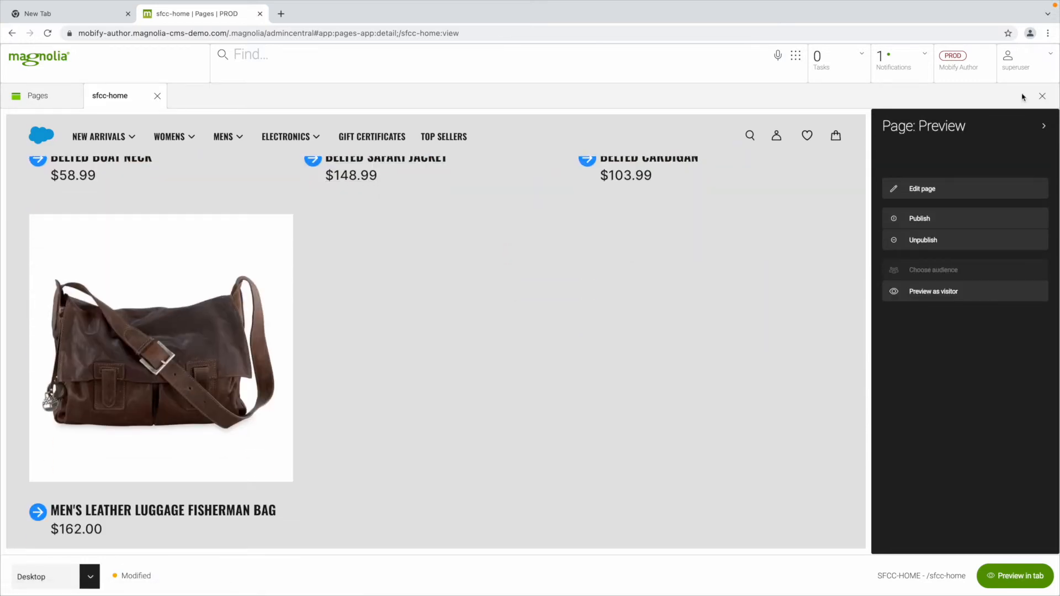
# Step: Create a new page named 'Fall men' under sfcc-home
pyautogui.click(37, 95)
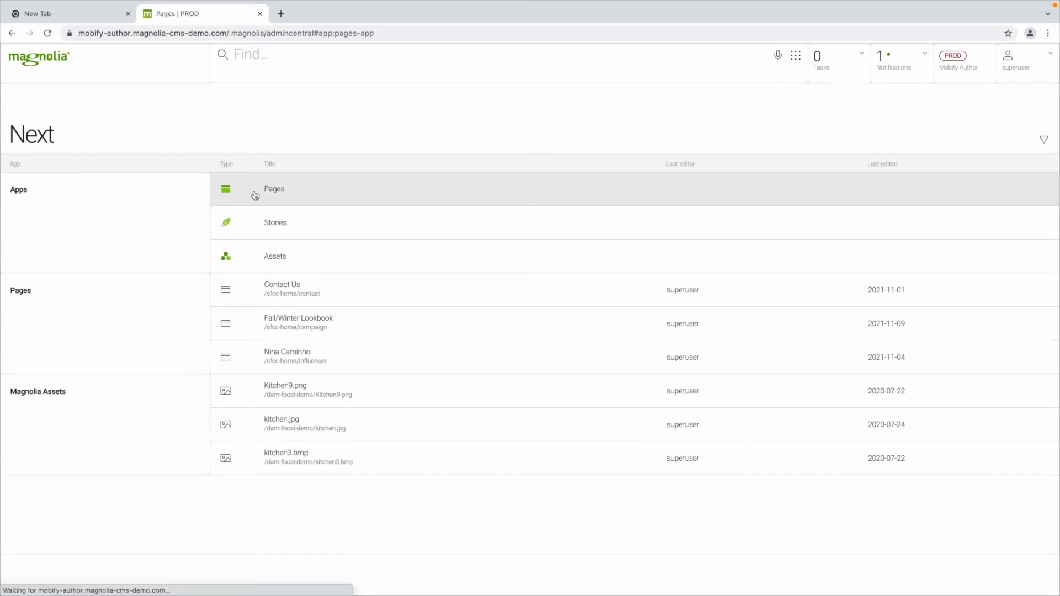
pyautogui.click(274, 189)
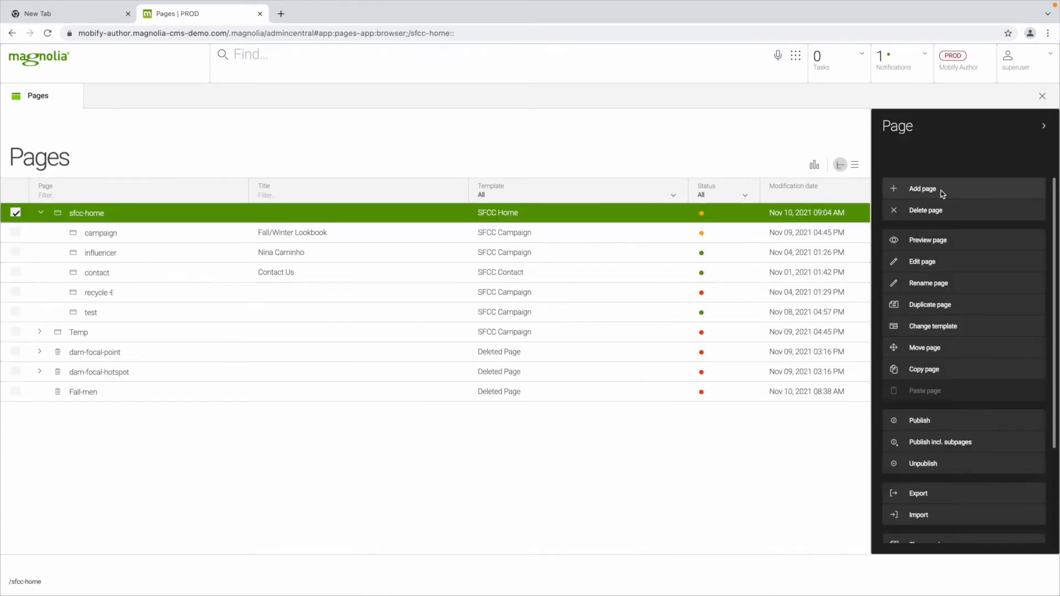
pyautogui.write('Fall men')
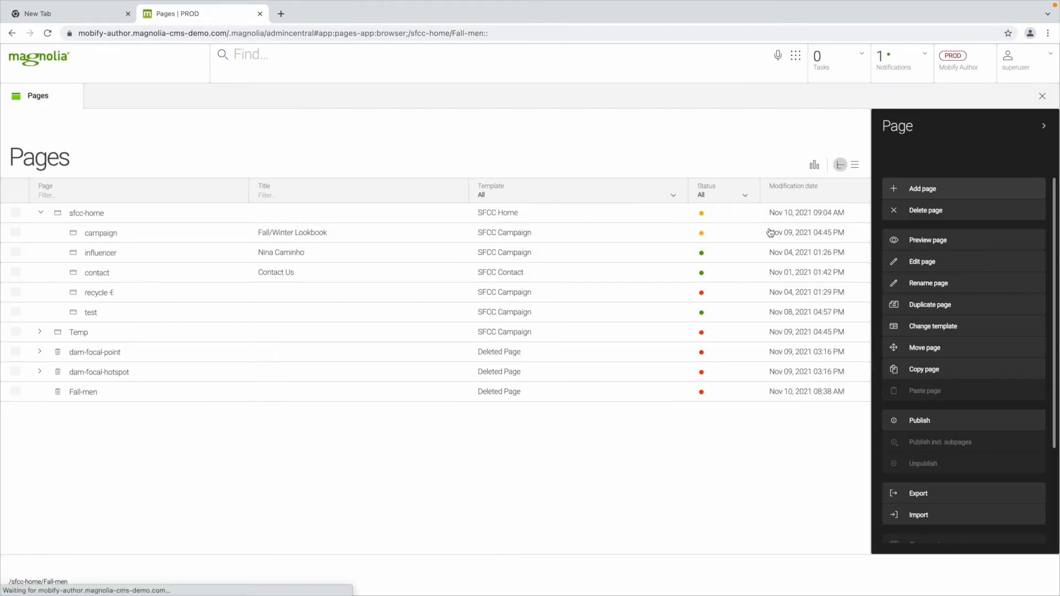
# Step: Add a Hero component titled FALL FOR LOVE with a man's street photo
pyautogui.click(922, 262)
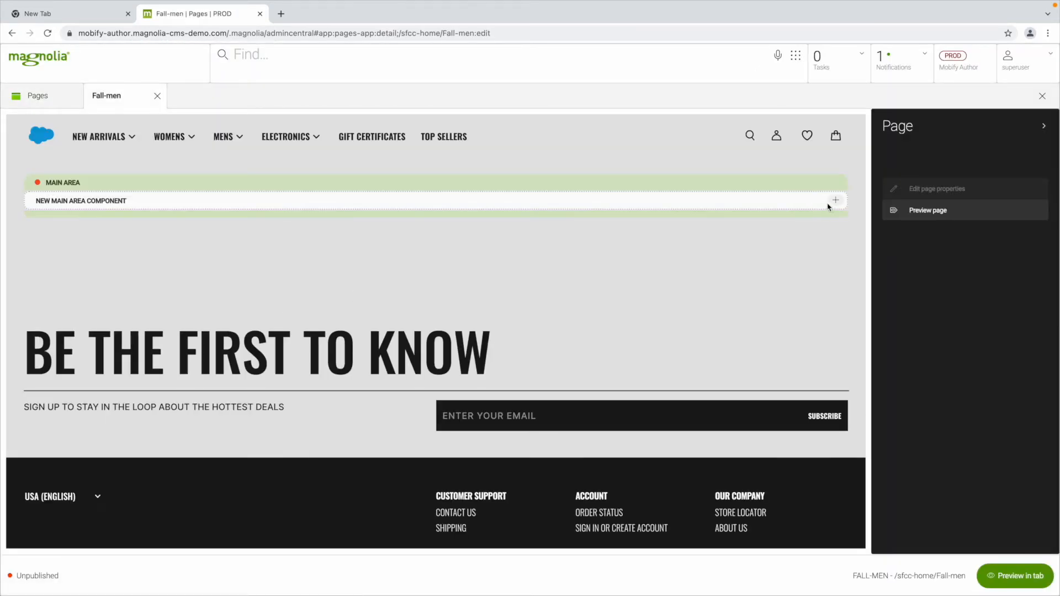
pyautogui.click(834, 200)
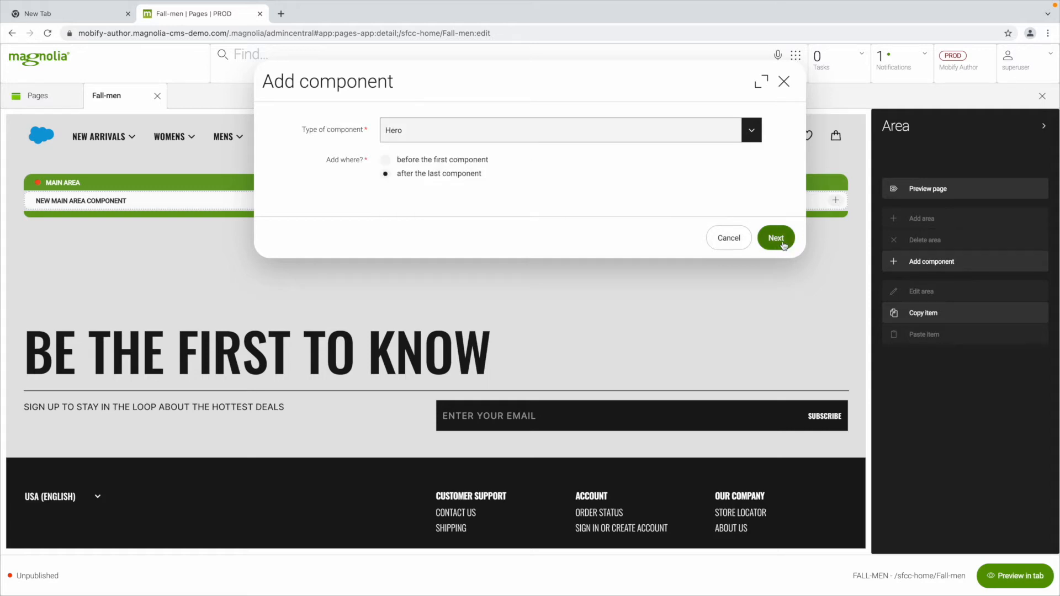
pyautogui.click(775, 238)
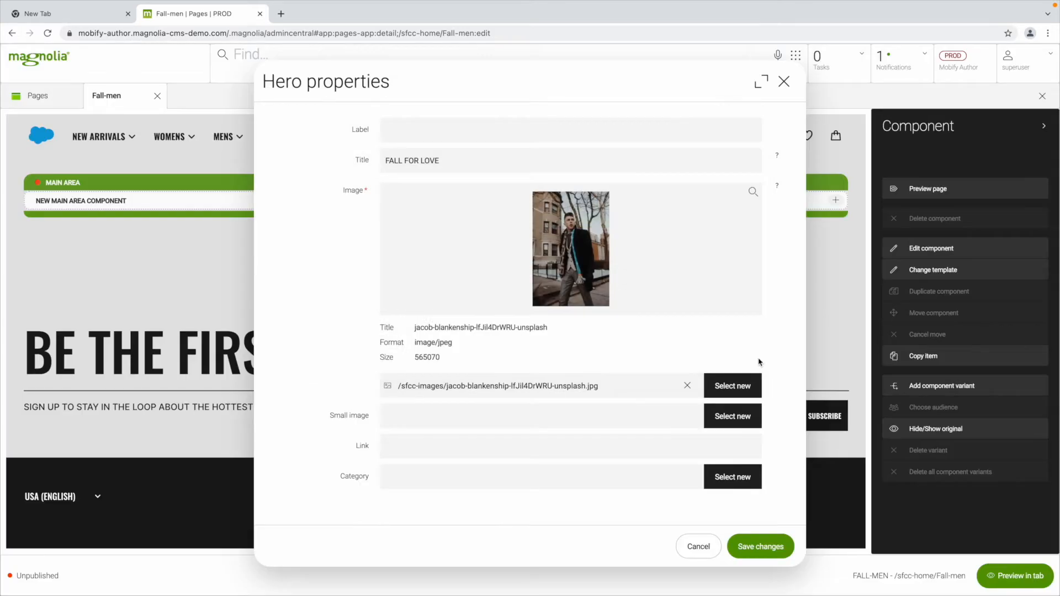
pyautogui.click(759, 545)
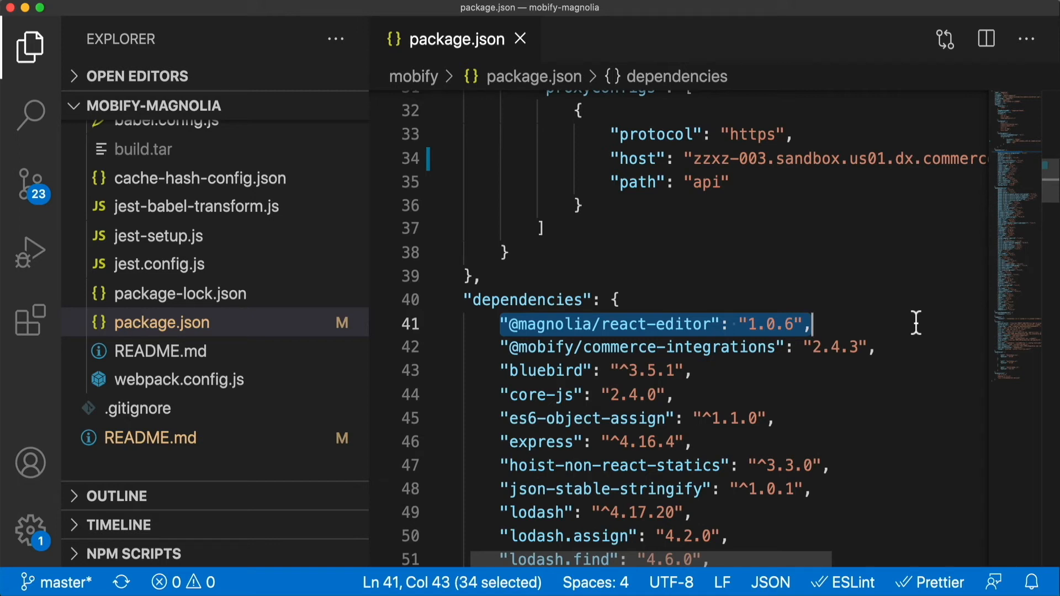
# Step: Open app/components/title/index.jsx from the Explorer
pyautogui.click(177, 304)
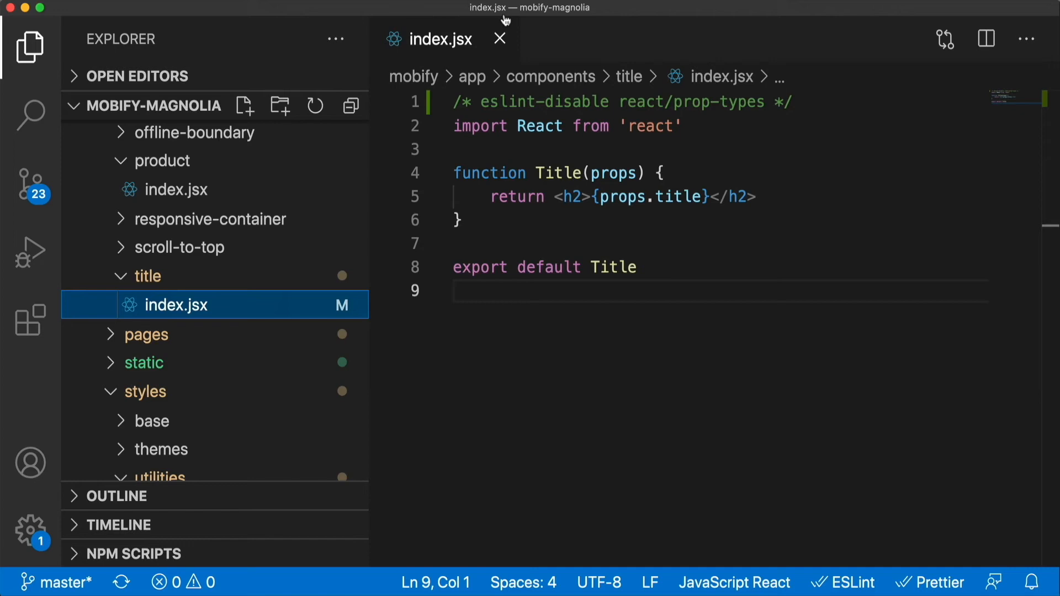
pyautogui.moveTo(501, 39)
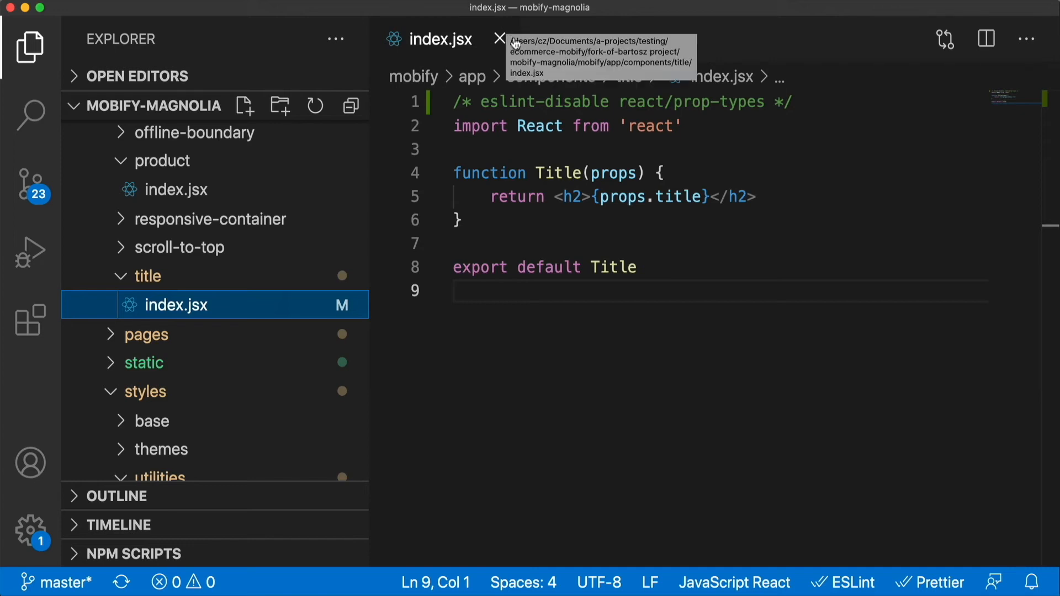
pyautogui.moveTo(585, 249)
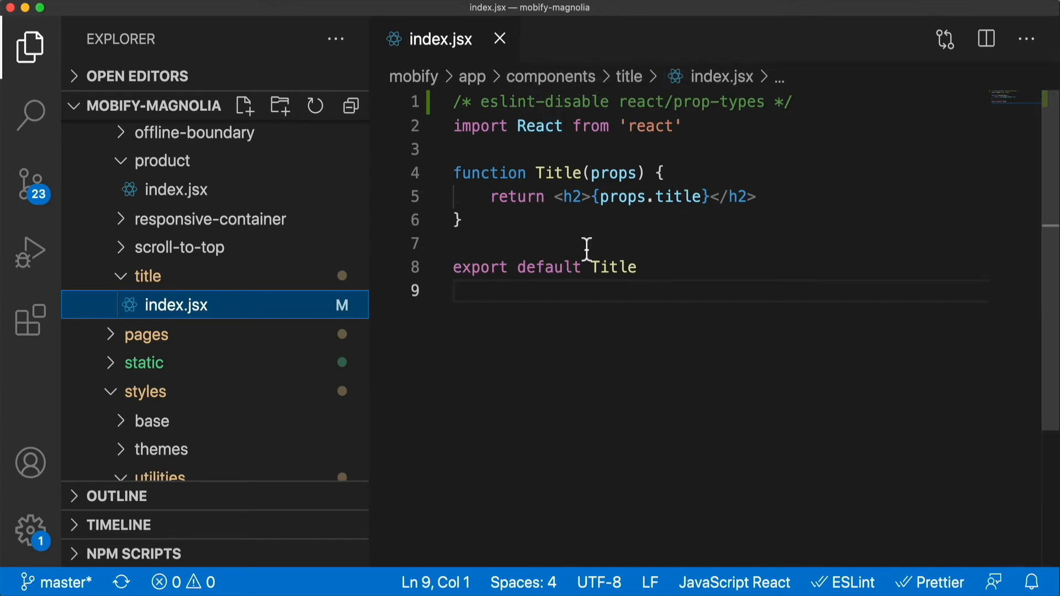
# Step: Render <h3>{props.subtitle}</h3> in index.jsx and add a subtitle field to Title.yaml
pyautogui.write('(')
pyautogui.write('<h3>{props.subtitle}</h3>')
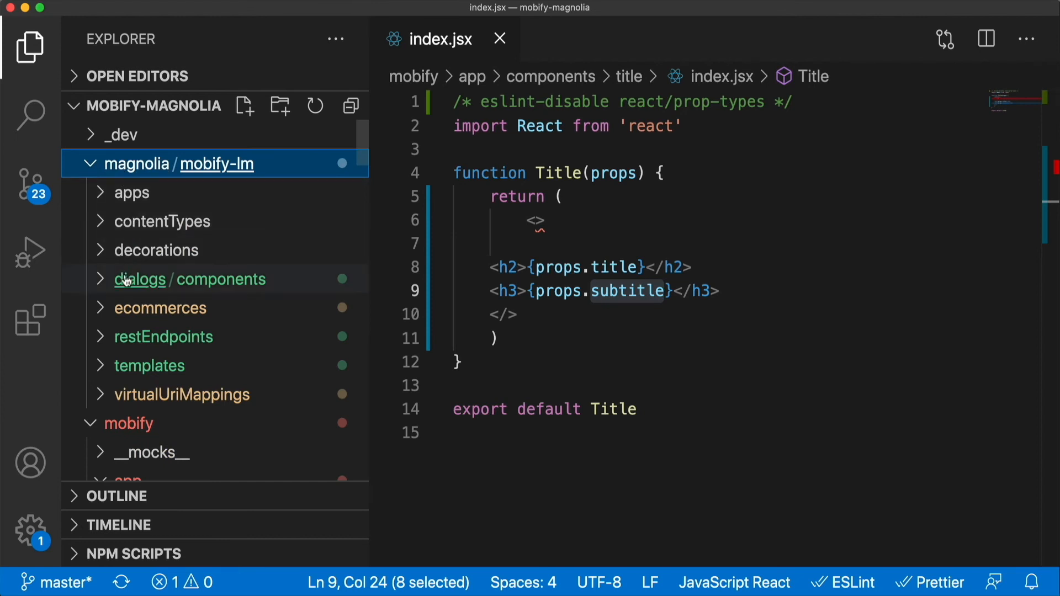
pyautogui.click(141, 279)
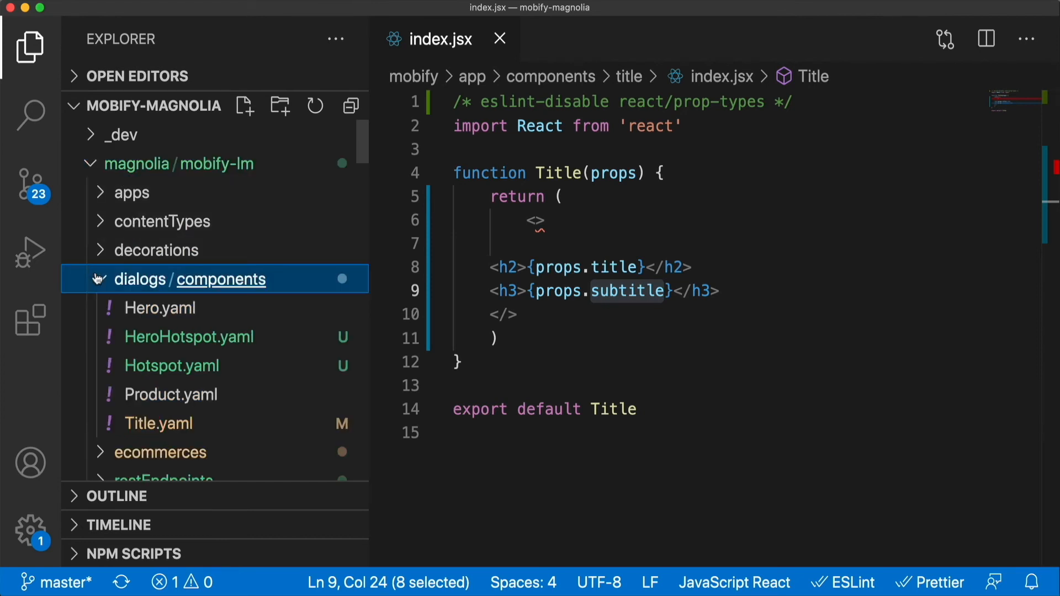
pyautogui.click(160, 423)
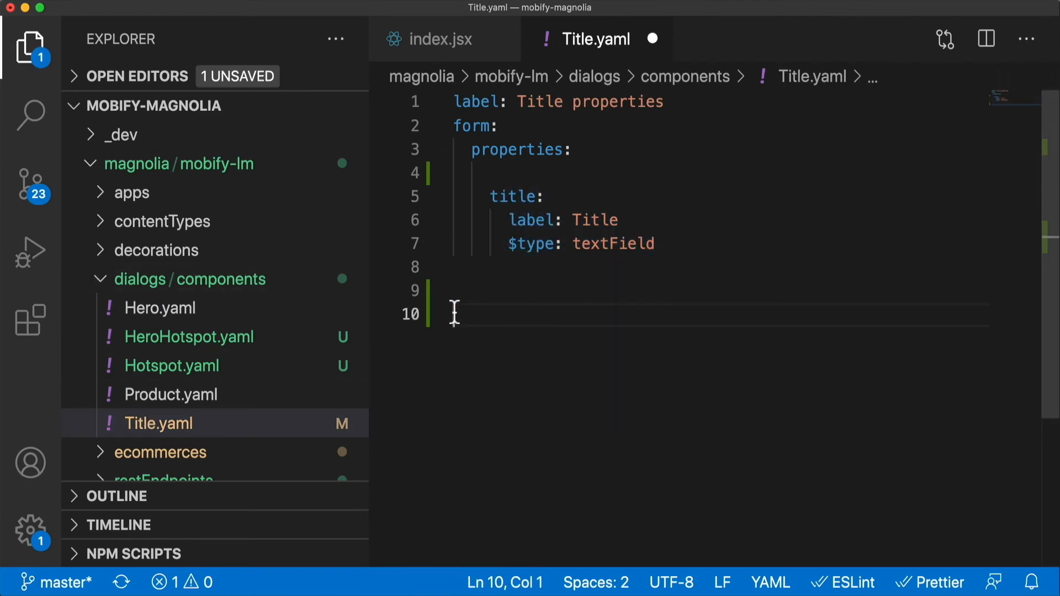
pyautogui.doubleClick(513, 315)
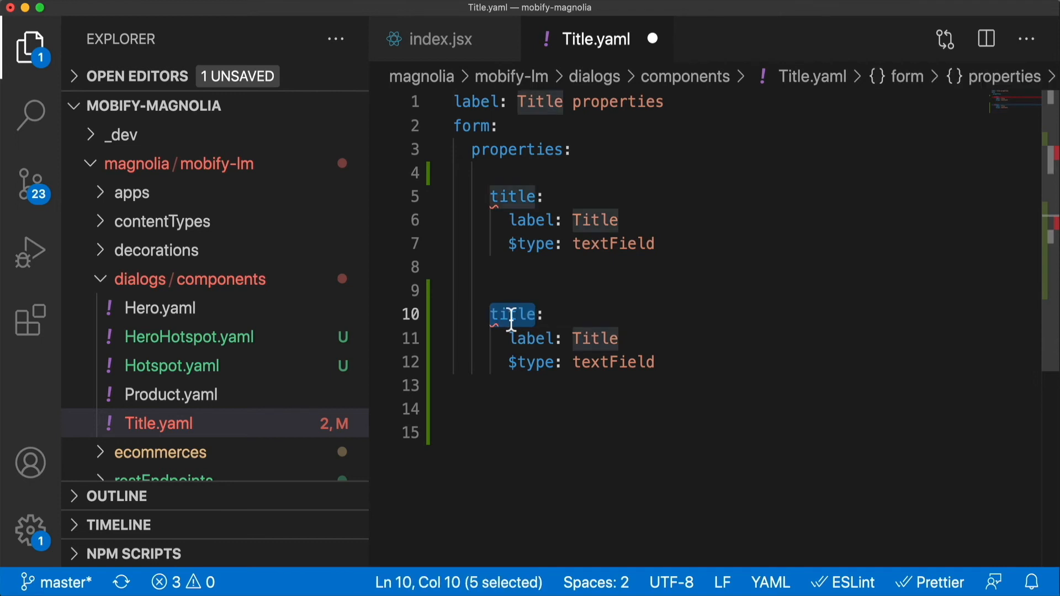
pyautogui.write('subtitle')
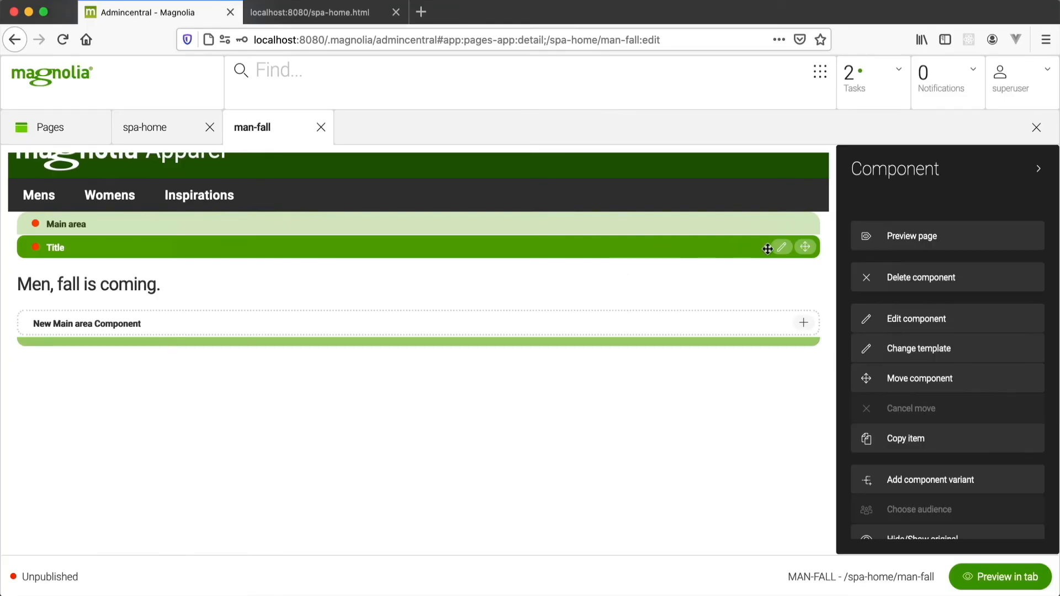
# Step: Set the Title component's Sub Title to 'Treat yourself to wool' and save
pyautogui.click(781, 246)
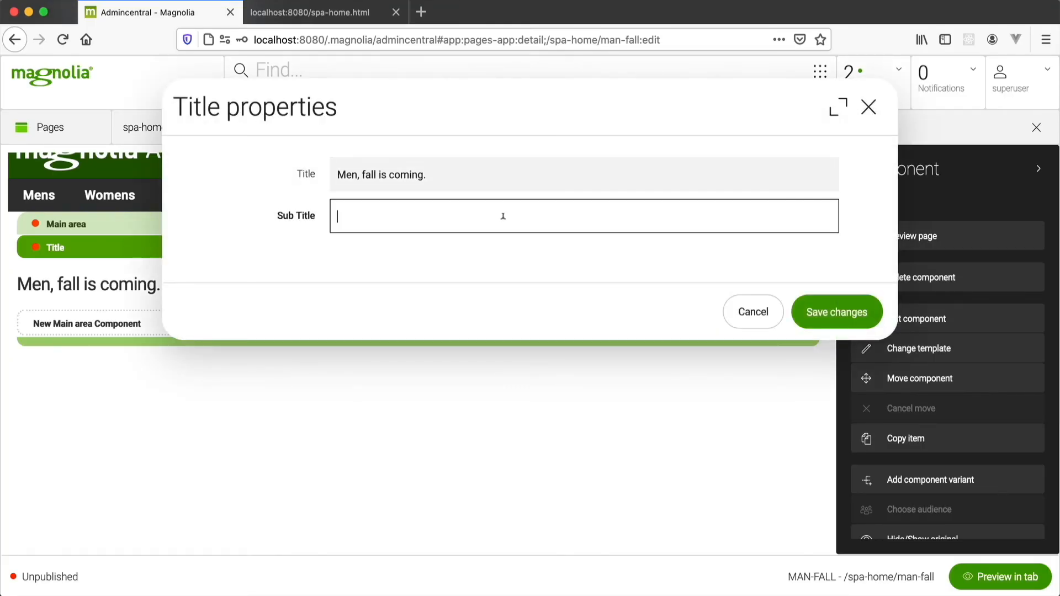
pyautogui.write('Treat yourself to w')
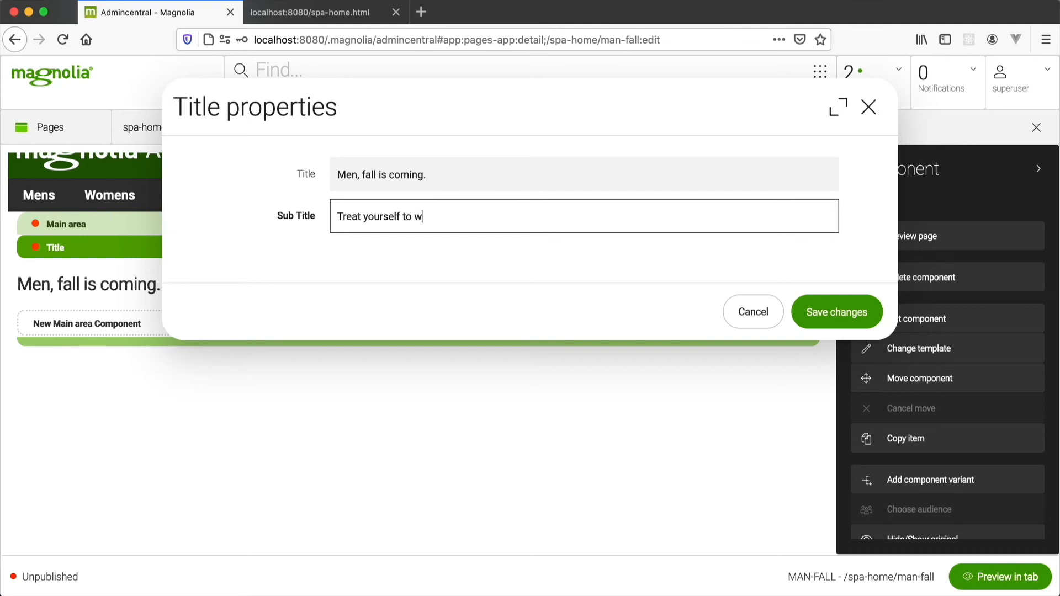
pyautogui.click(835, 311)
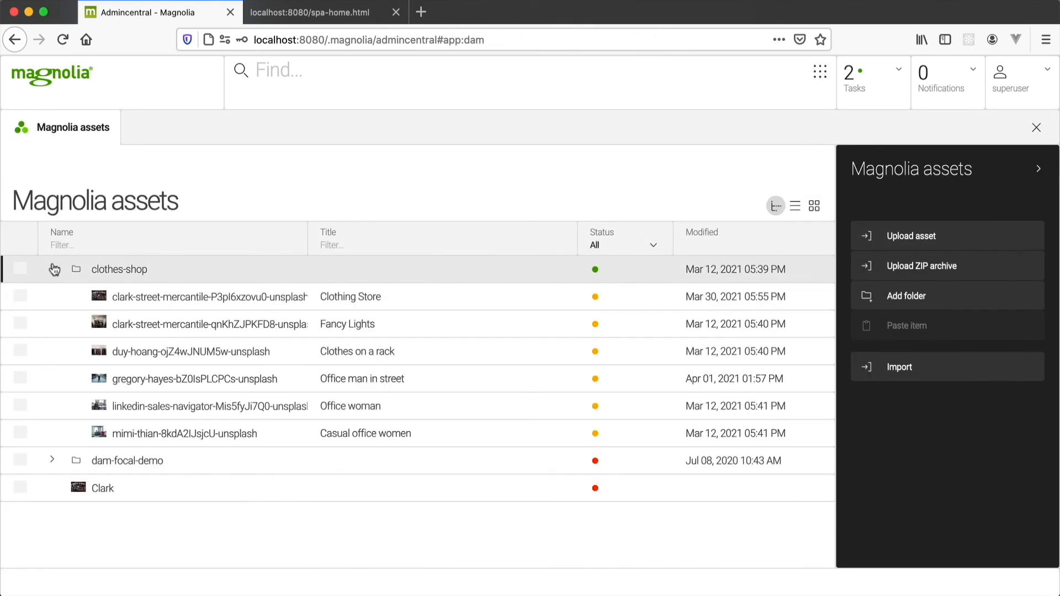
# Step: Add a Hero Hotspot with the Office man in street photo, then preview man-fall
pyautogui.doubleClick(196, 378)
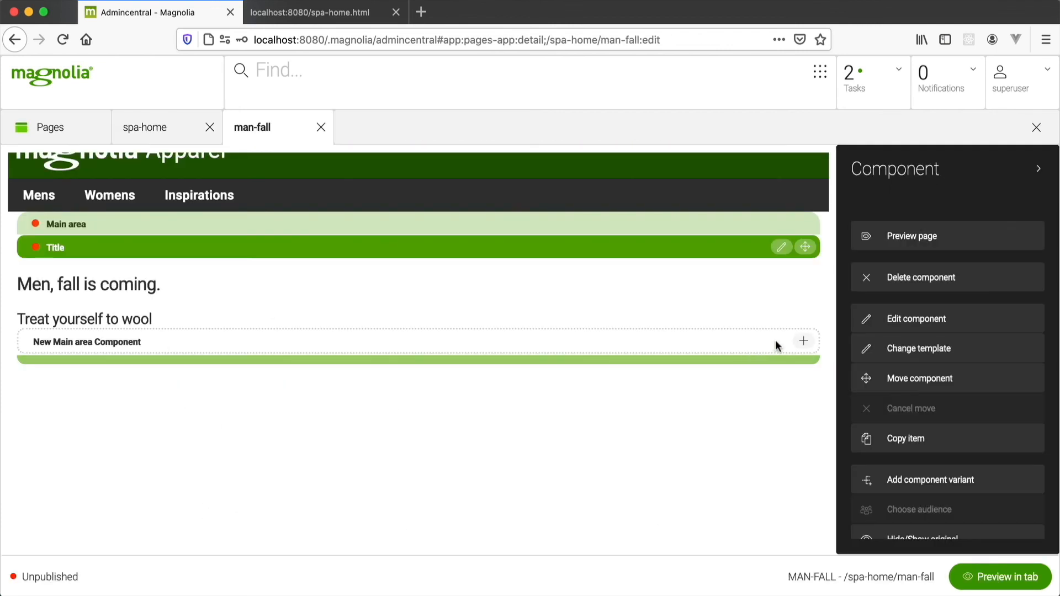
pyautogui.click(803, 341)
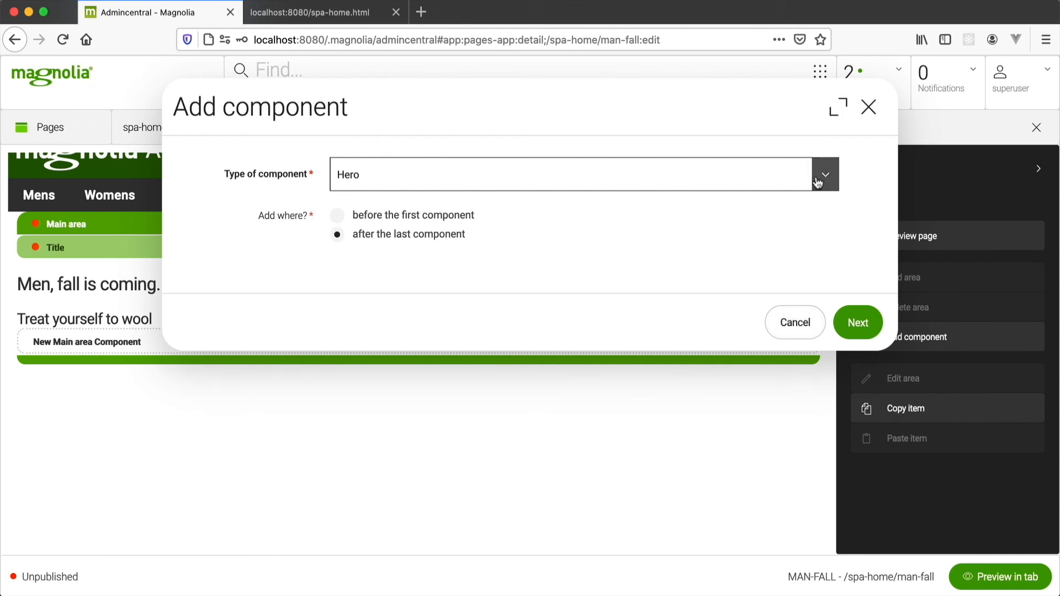
pyautogui.click(857, 323)
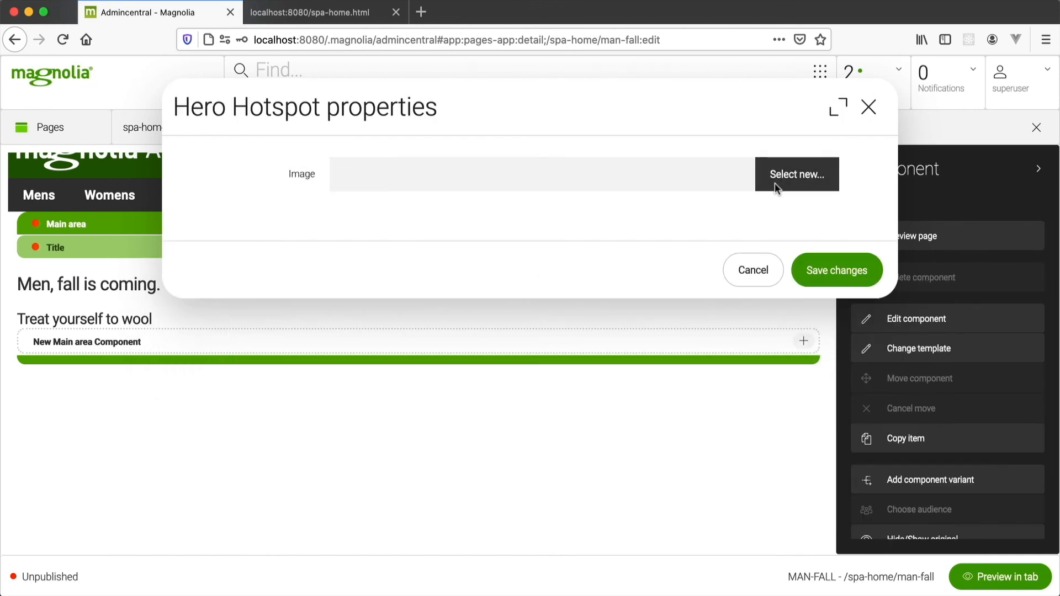
pyautogui.click(796, 174)
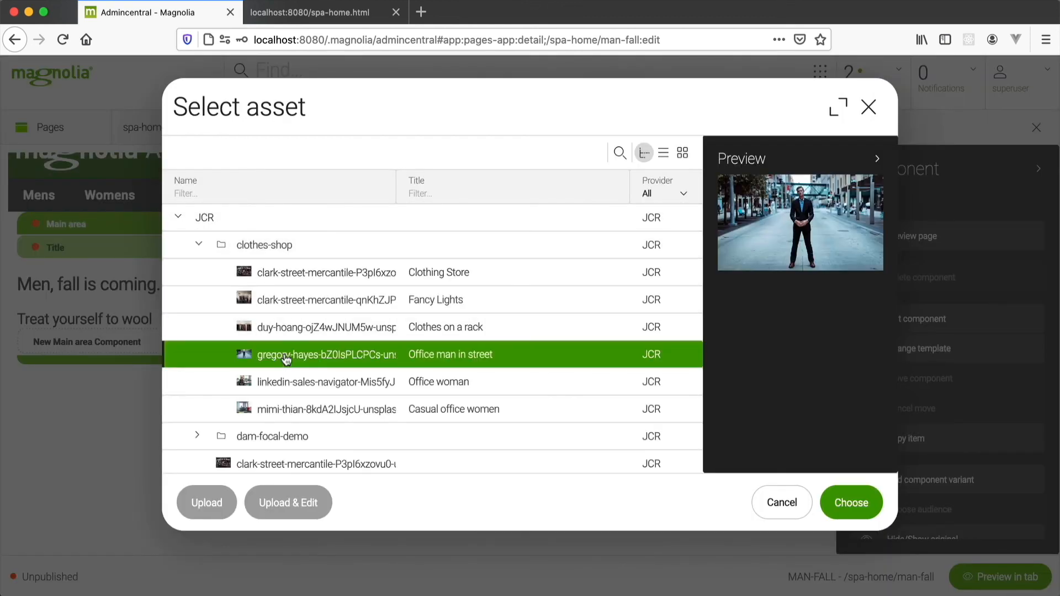
pyautogui.click(850, 502)
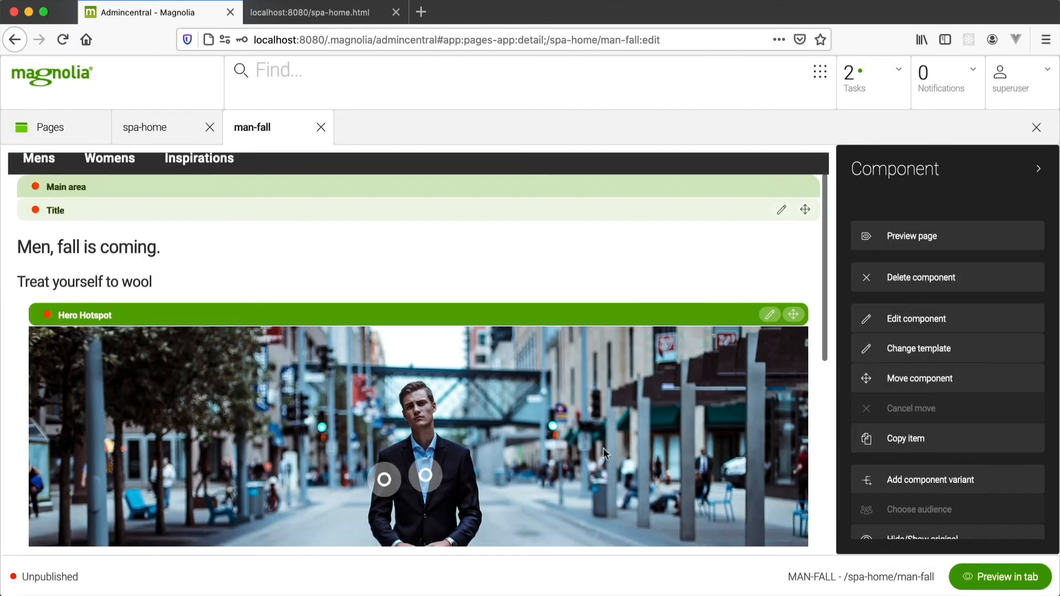
pyautogui.click(1000, 576)
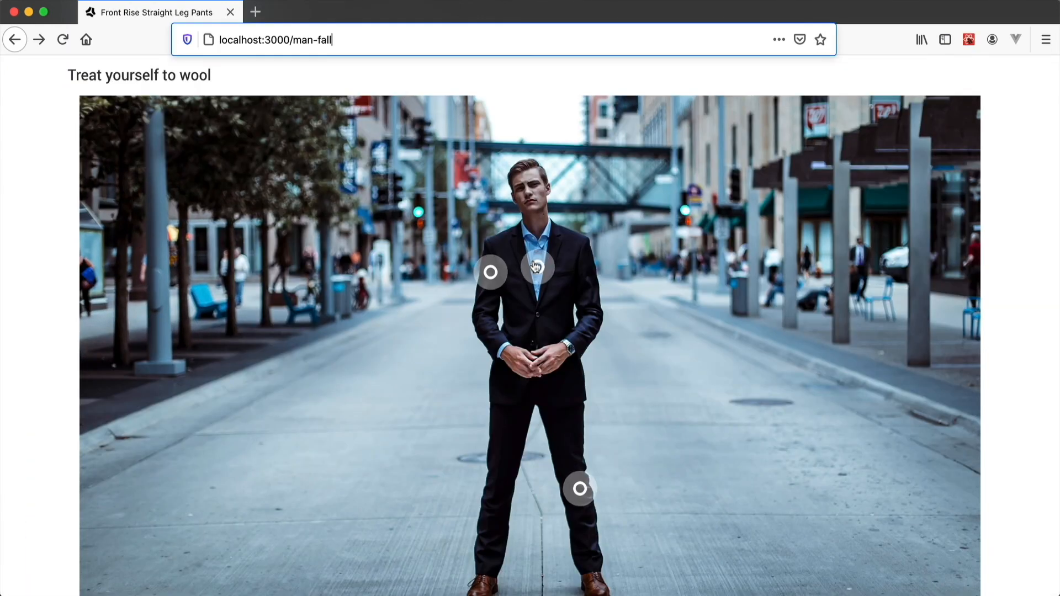